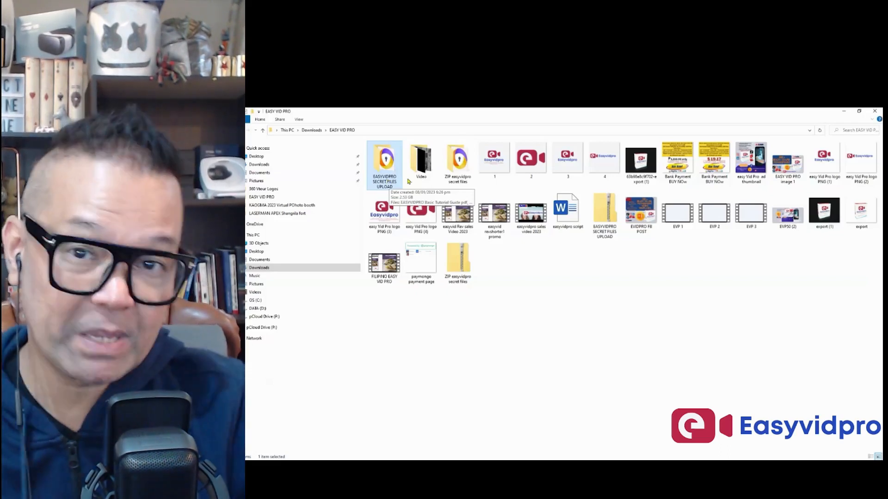
Step: Open EASYVIDPRO SECRET FILES UPLOAD in EASY VID PRO and select Easyvidpro Module 1
{"action": "double_click", "coordinate": [384, 161]}
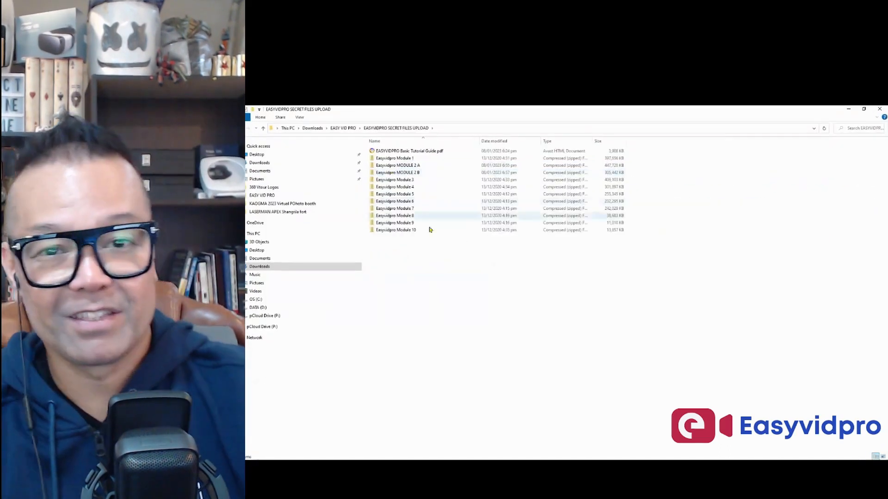
{"action": "left_click", "coordinate": [408, 151]}
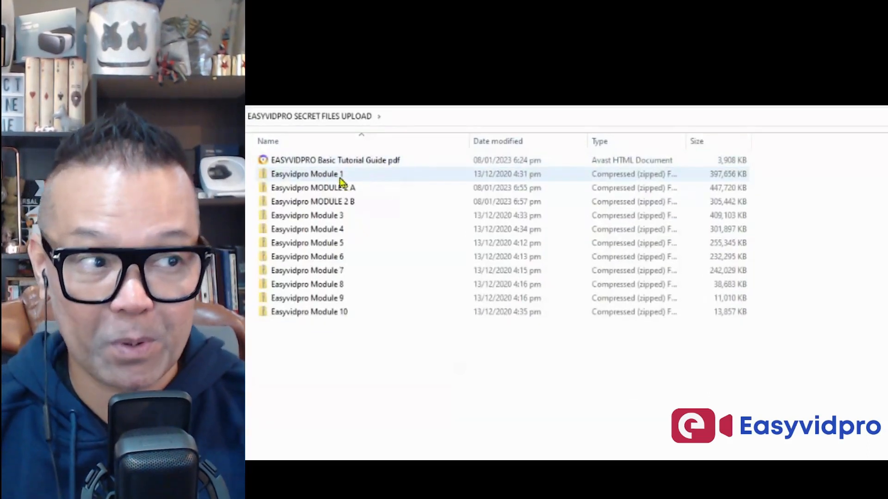
Step: Browse the Module 1 and MODULE 2 A template folders, returning to the secret files folder
{"action": "double_click", "coordinate": [307, 173]}
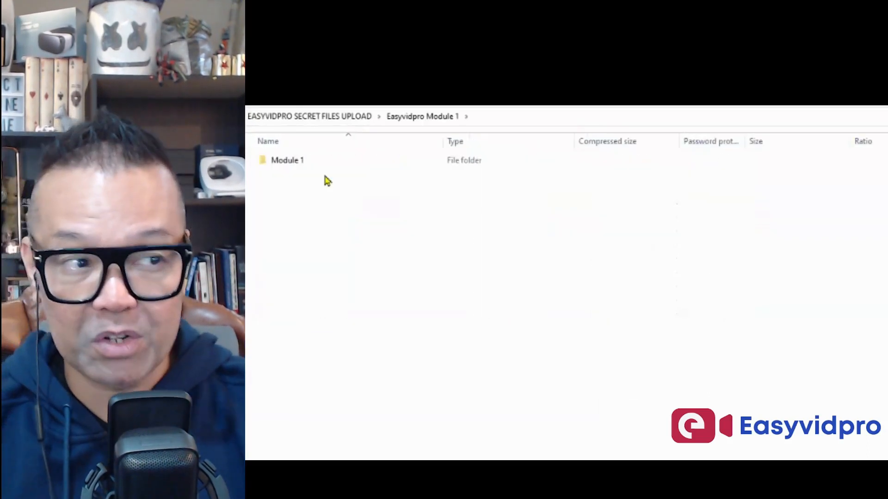
{"action": "double_click", "coordinate": [287, 161]}
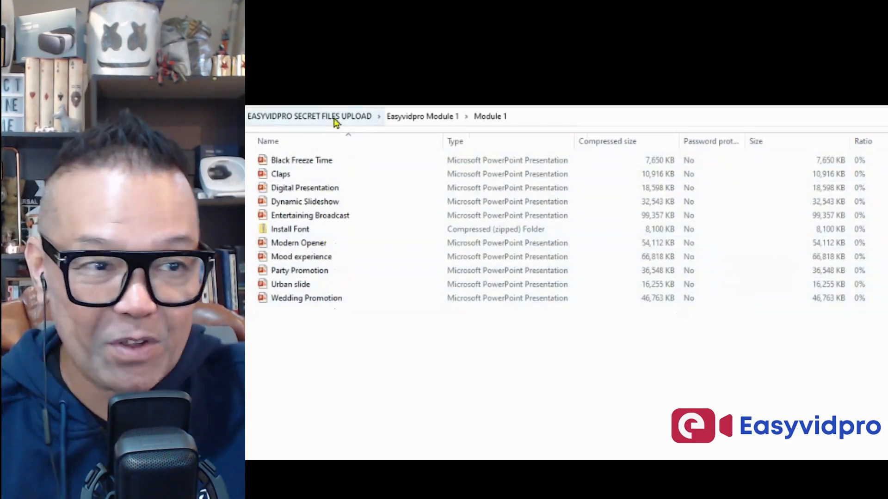
{"action": "left_click", "coordinate": [310, 116]}
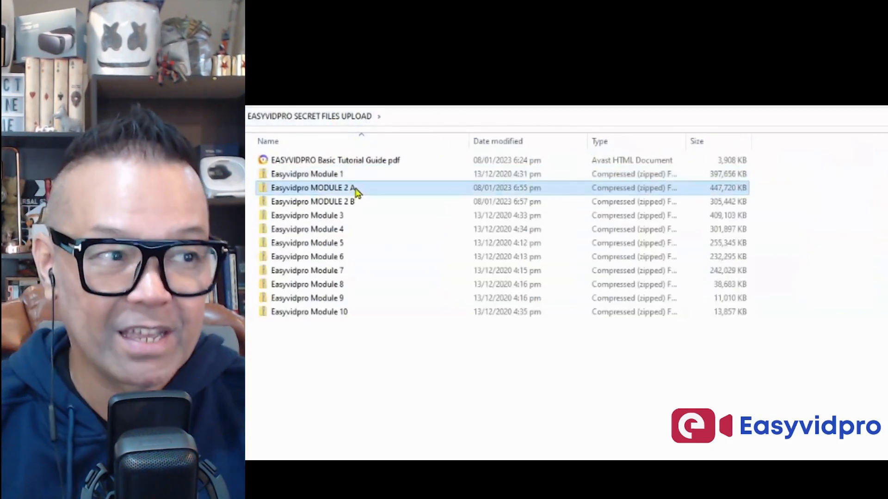
{"action": "double_click", "coordinate": [311, 187]}
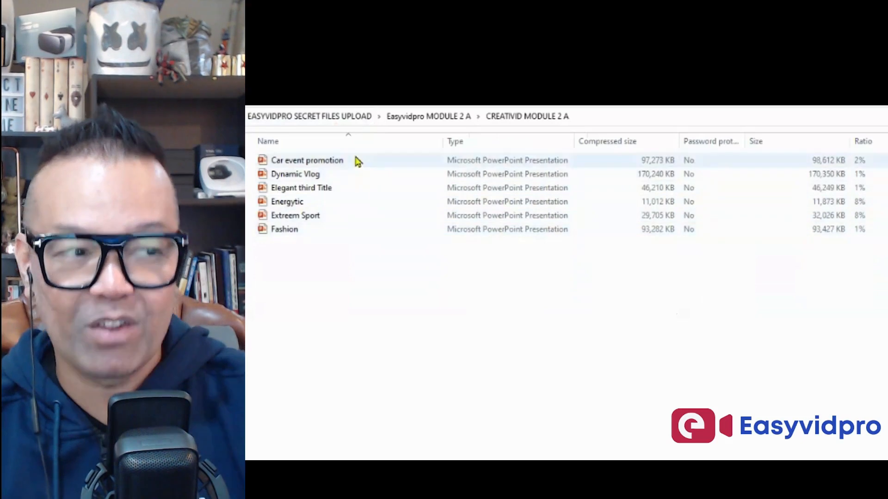
{"action": "left_click", "coordinate": [309, 116]}
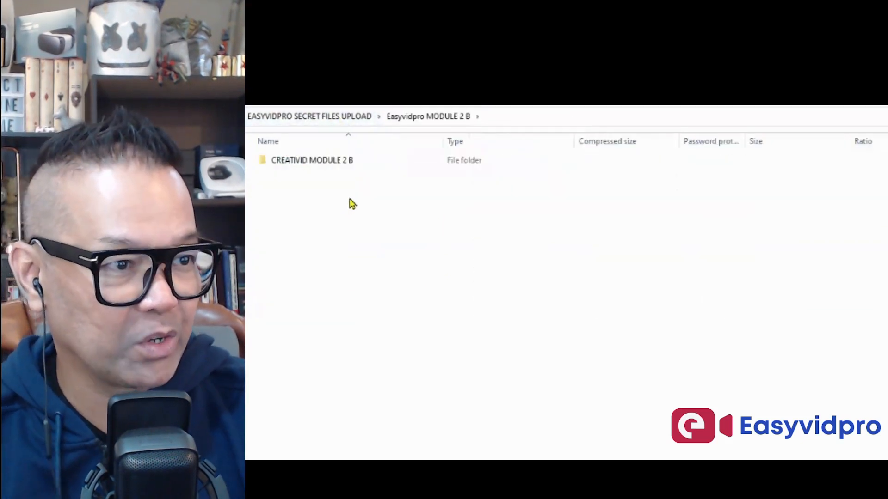
Step: Open the CREATIVID MODULE 2 B folder, then the Module 3 and Module 7 folders
{"action": "double_click", "coordinate": [312, 160]}
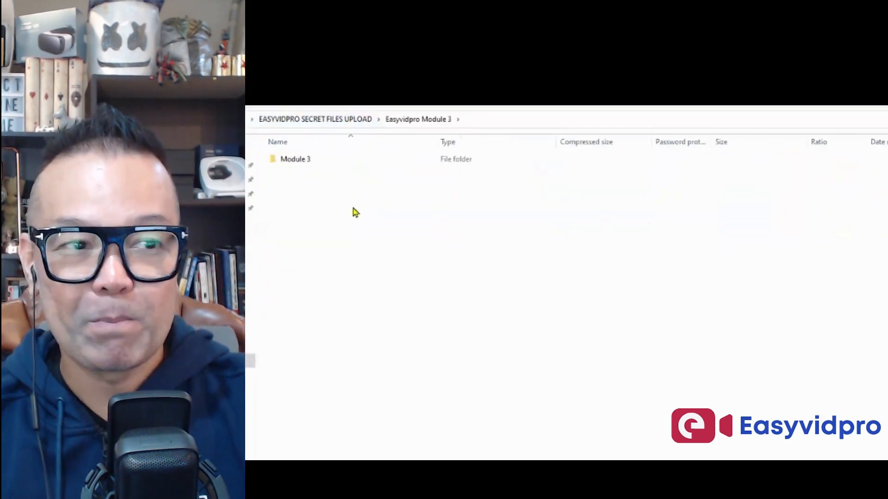
{"action": "double_click", "coordinate": [295, 159]}
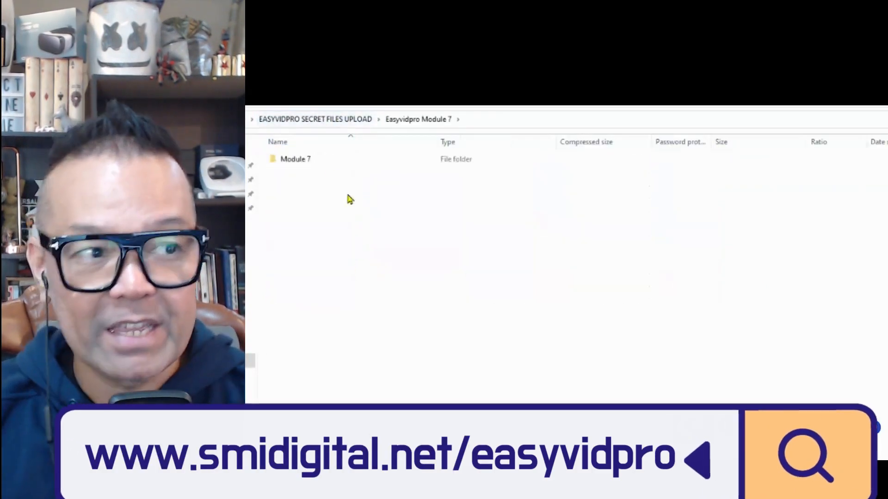
{"action": "double_click", "coordinate": [295, 159]}
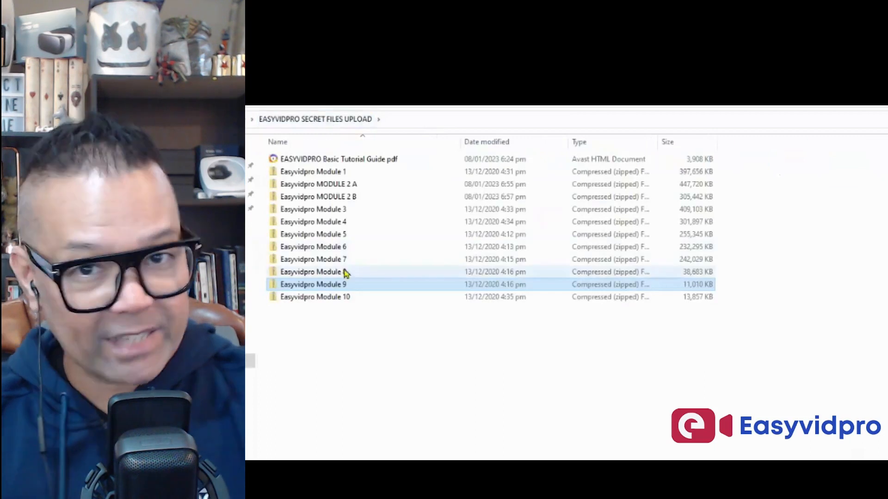
Step: Open the Banner IG folder in Module 10 to view its two PowerPoint banners
{"action": "double_click", "coordinate": [315, 297]}
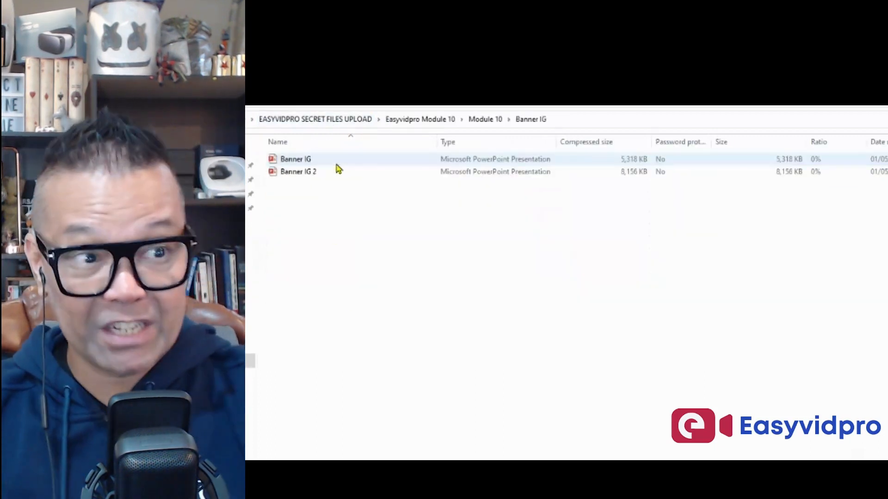